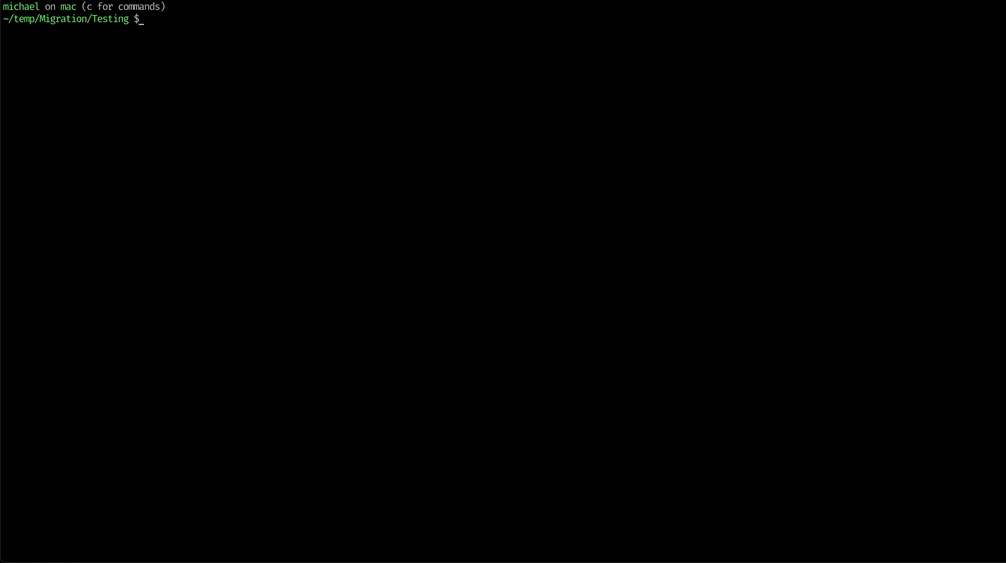
# List the Testing migration folder contents with ls -l.
pyautogui.write('ls -l')
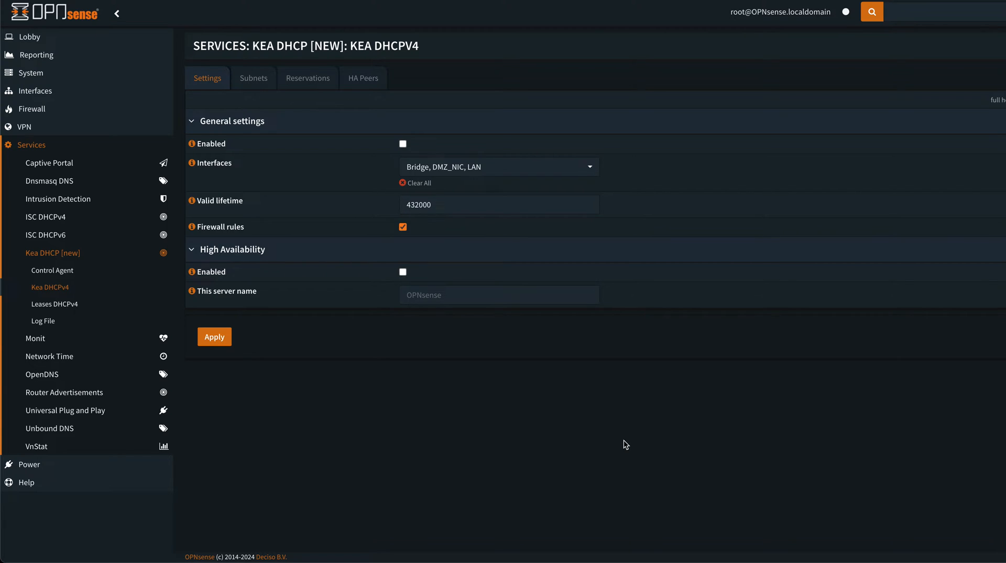
pyautogui.moveTo(303, 169)
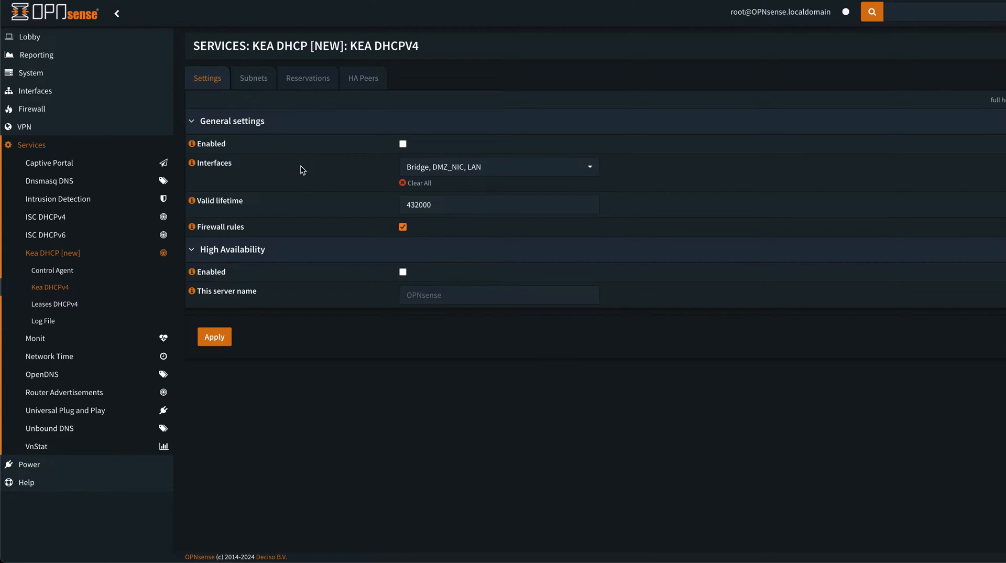
pyautogui.moveTo(70, 156)
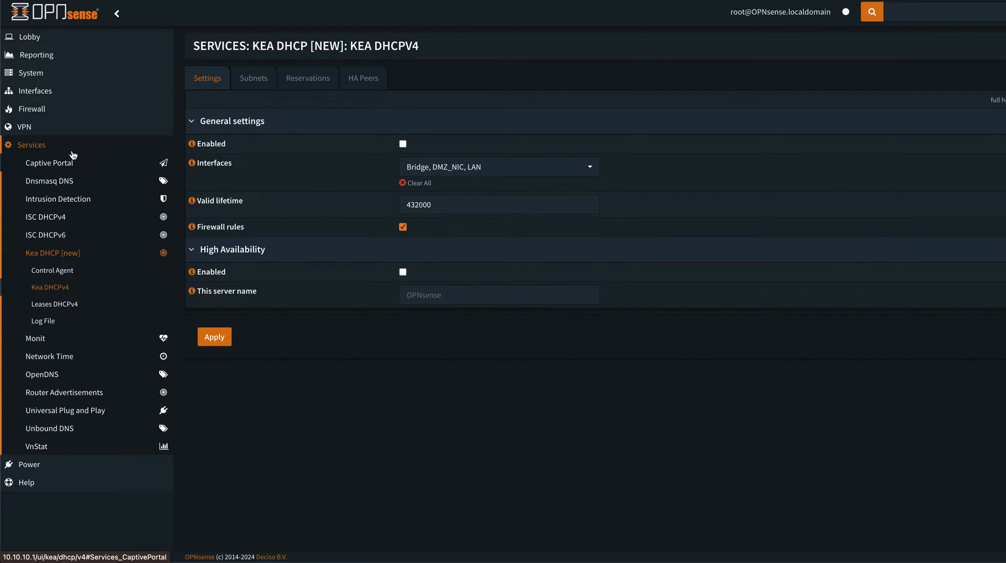
# View the ISC DHCPv4 static mappings tables for LAN, DMZ_NIC and Bridge in turn.
pyautogui.click(45, 217)
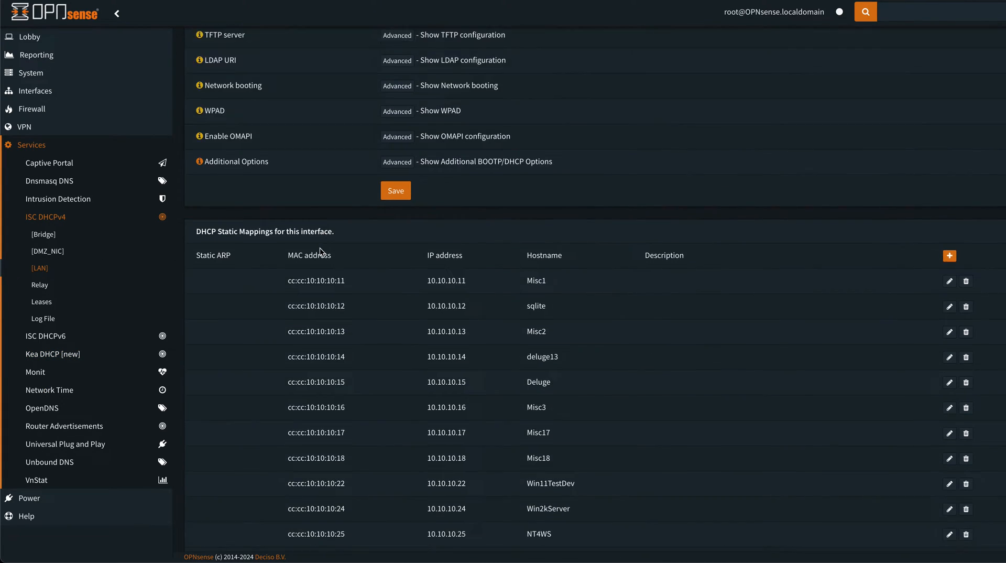
pyautogui.scroll(-3)
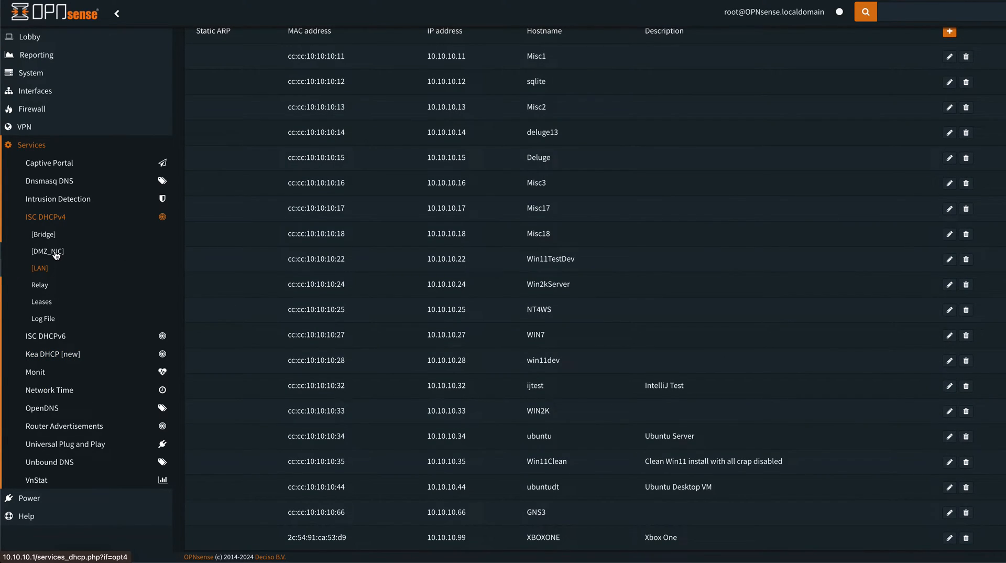
pyautogui.click(39, 268)
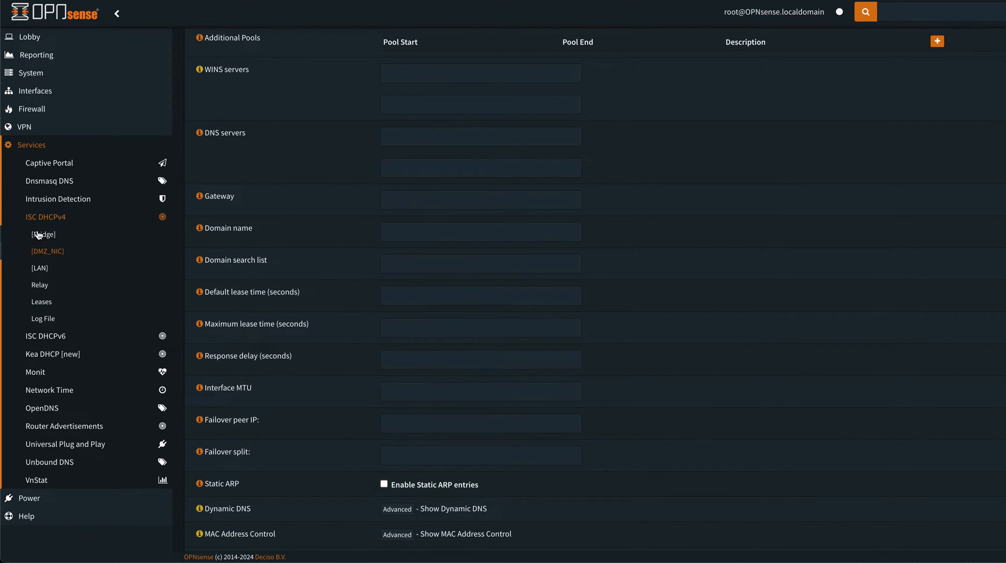
pyautogui.scroll(-3)
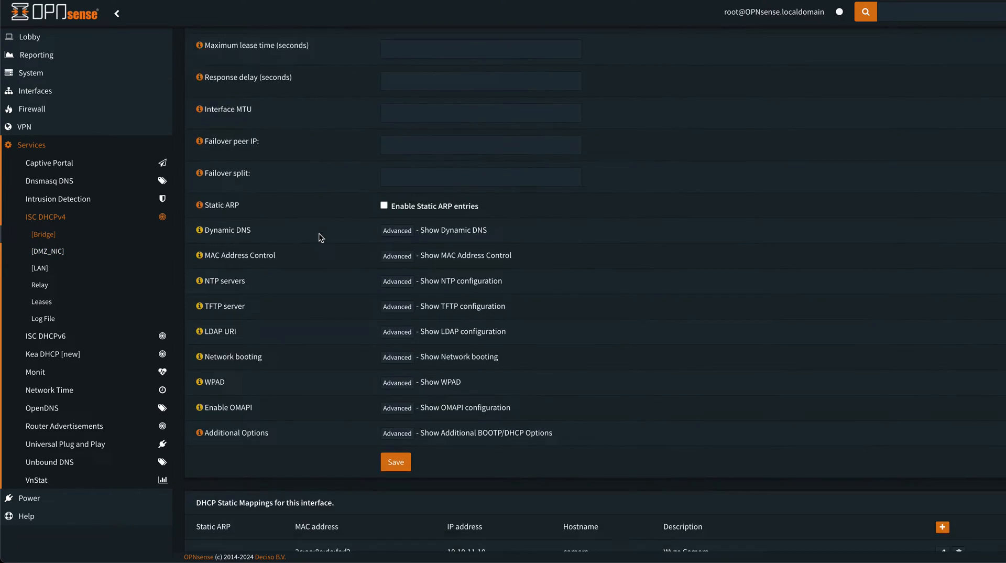
pyautogui.scroll(-3)
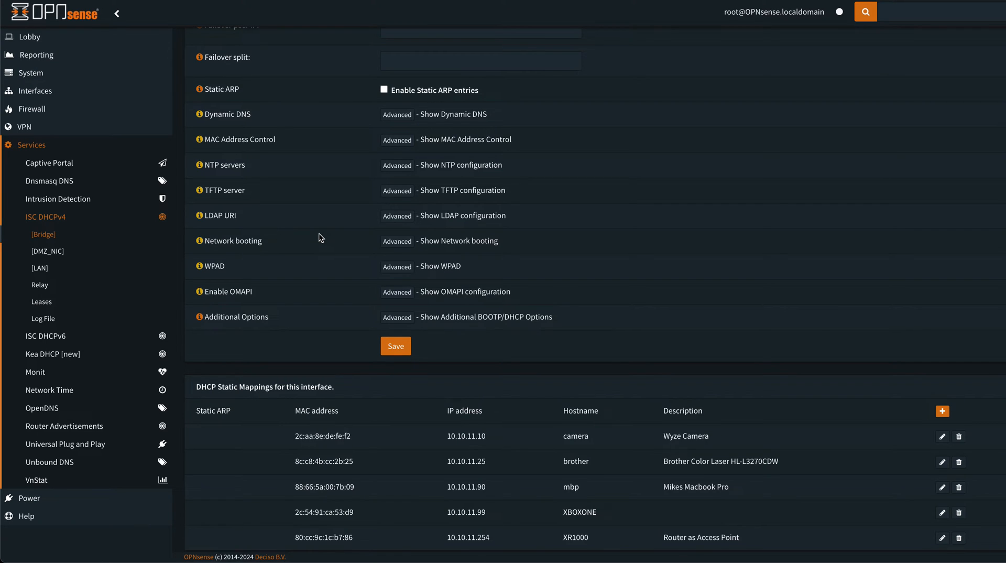
pyautogui.click(52, 354)
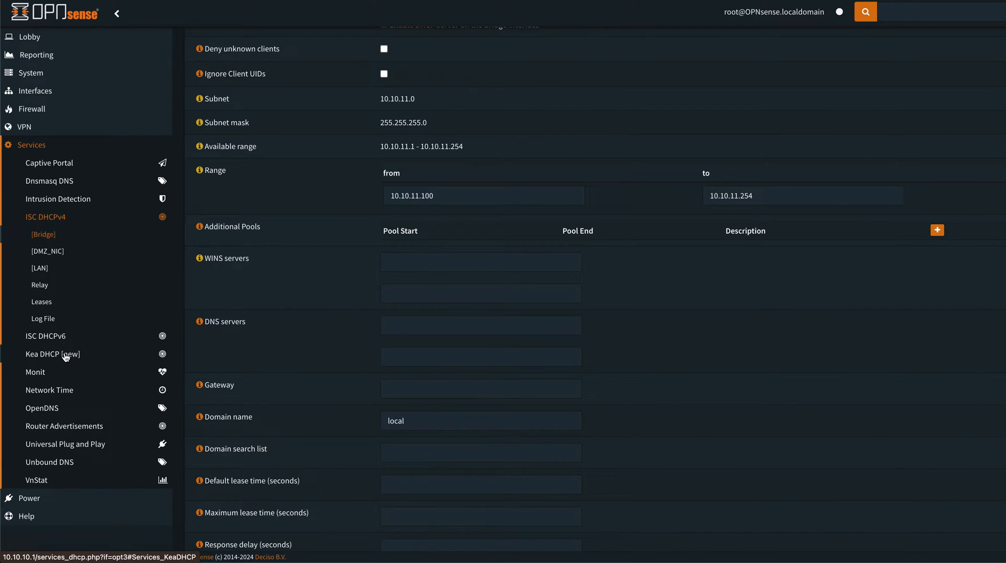
# View the Kea DHCPv4 subnets and inspect the 10.10.10.0/24 pool (10.10.10.100–254) without saving.
pyautogui.click(52, 353)
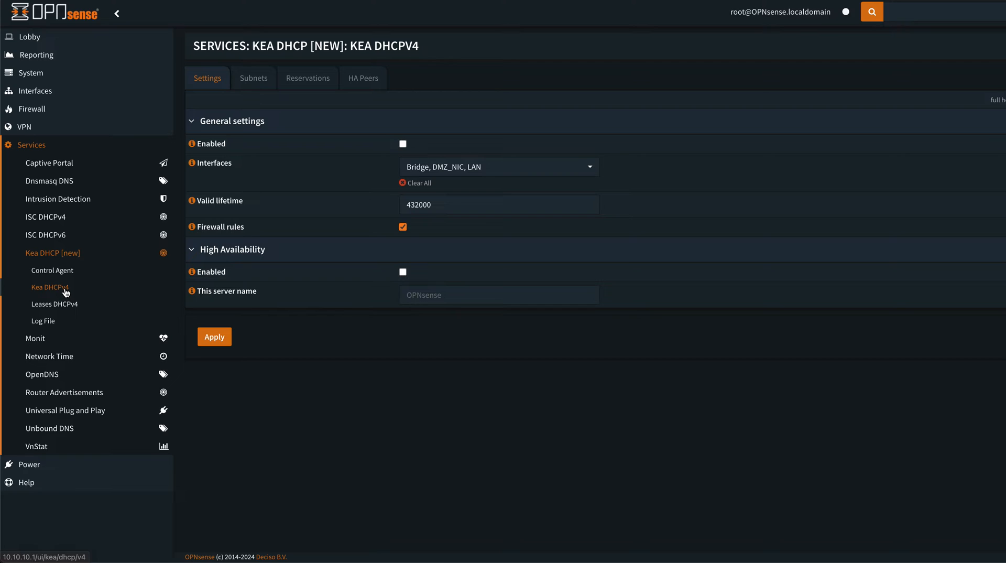
pyautogui.click(253, 78)
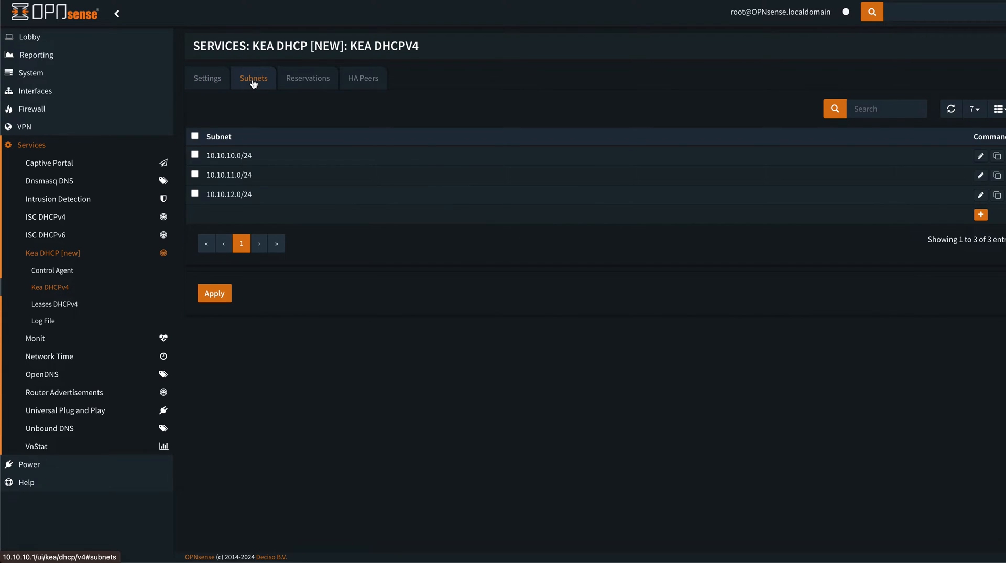
pyautogui.moveTo(507, 158)
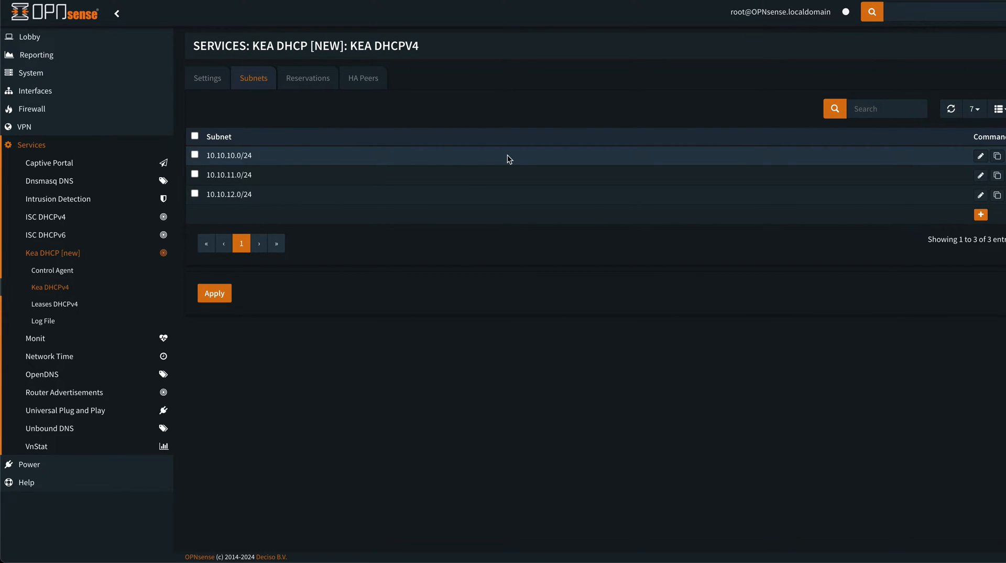
pyautogui.moveTo(979, 156)
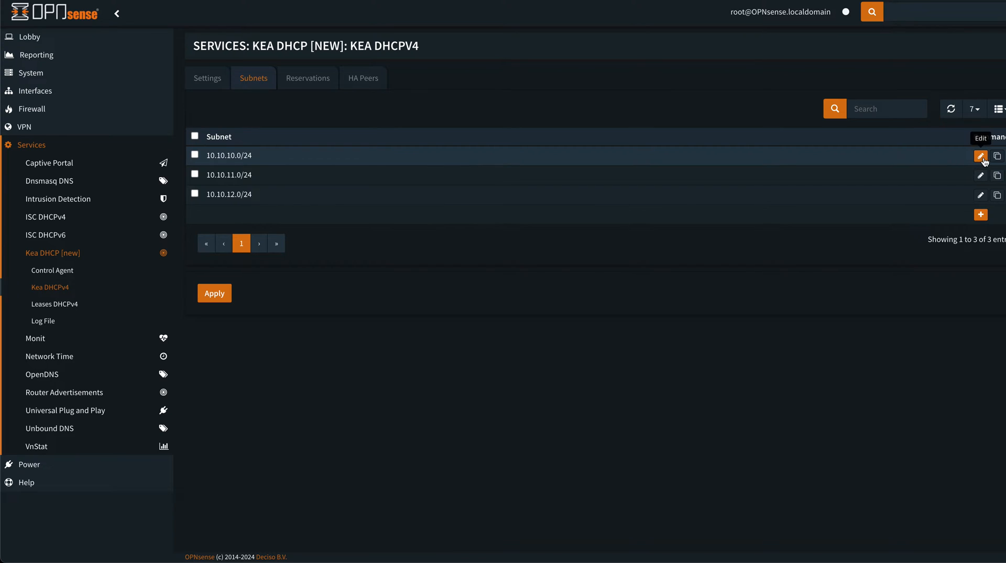
pyautogui.click(980, 156)
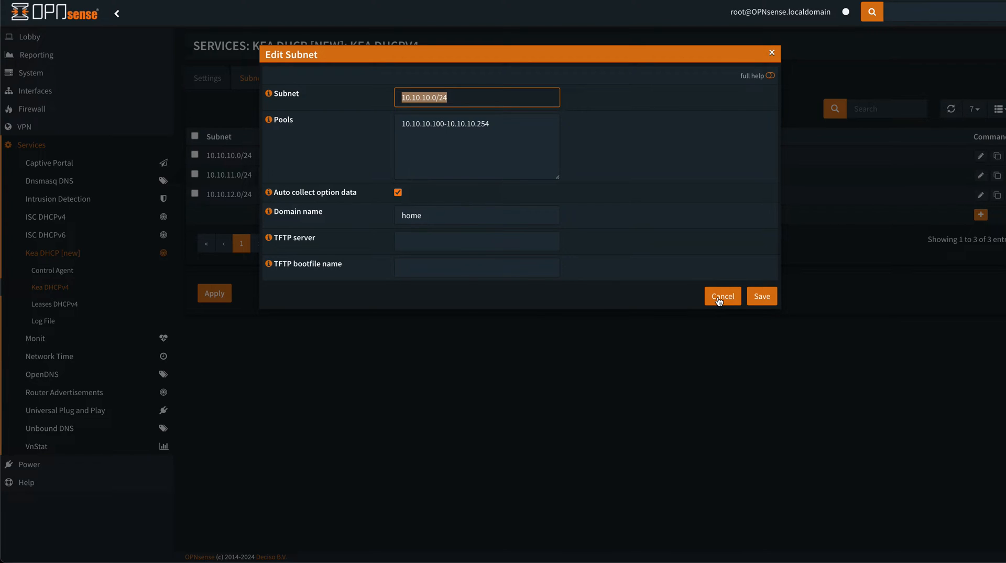
pyautogui.click(721, 296)
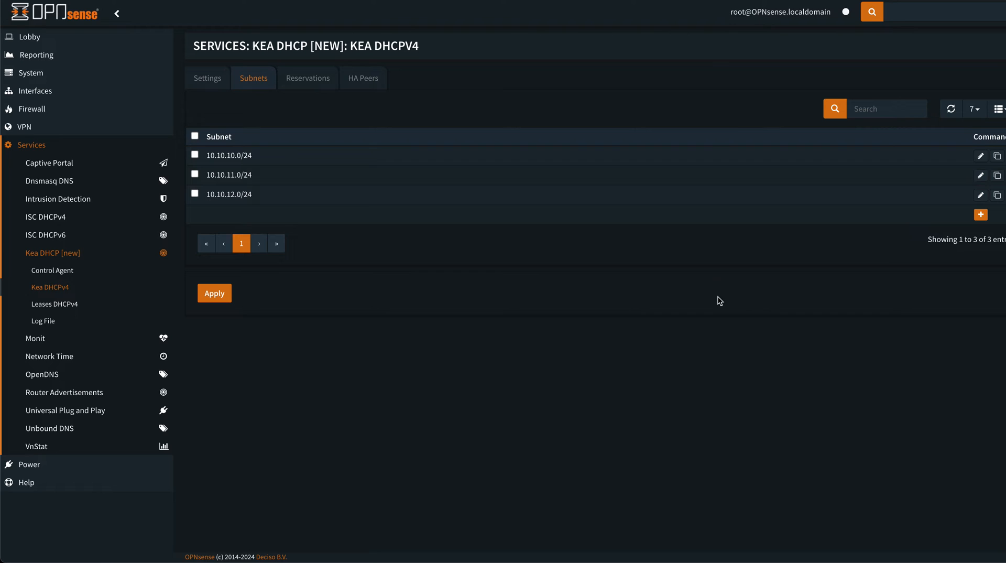
pyautogui.moveTo(501, 257)
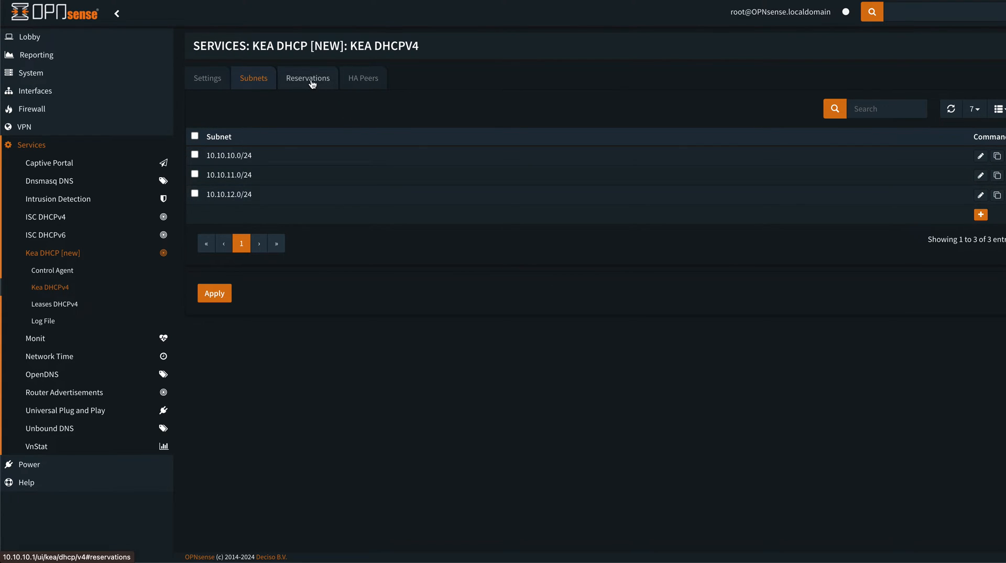
# Show the Kea DHCPv4 reservations list, currently empty.
pyautogui.click(307, 77)
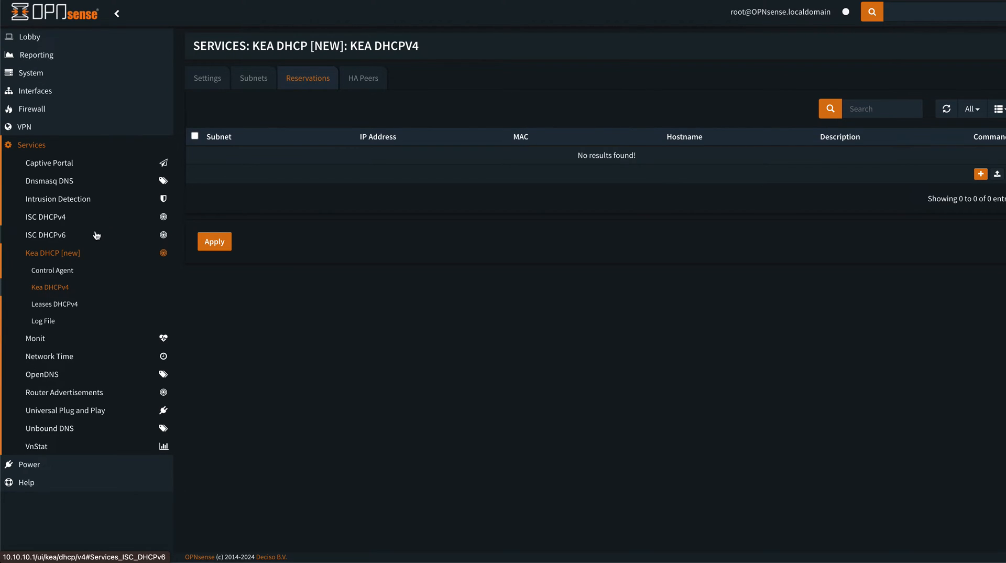
pyautogui.moveTo(88, 232)
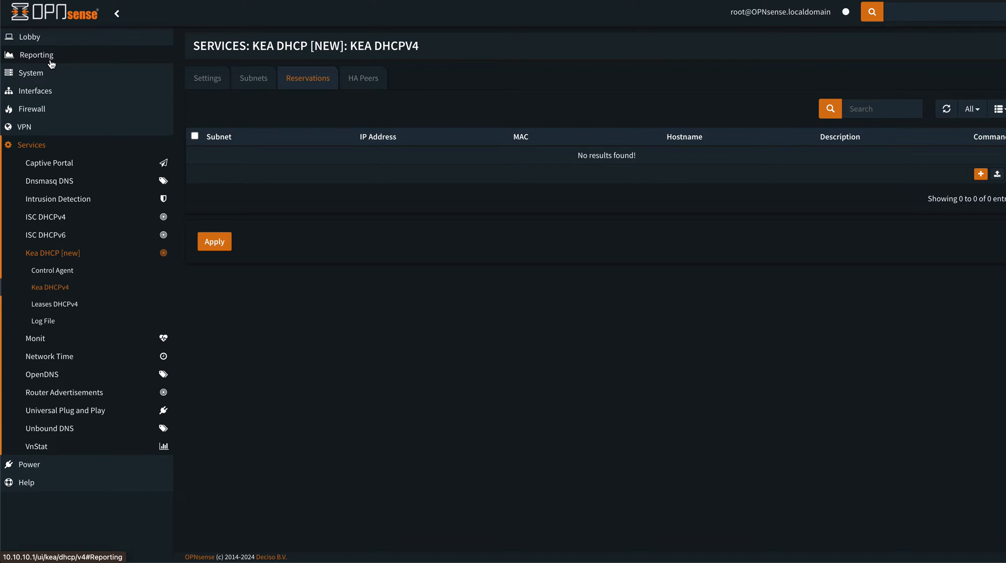
# Download the configuration from System > Configuration > Backups as config.xml into Testing.
pyautogui.click(31, 72)
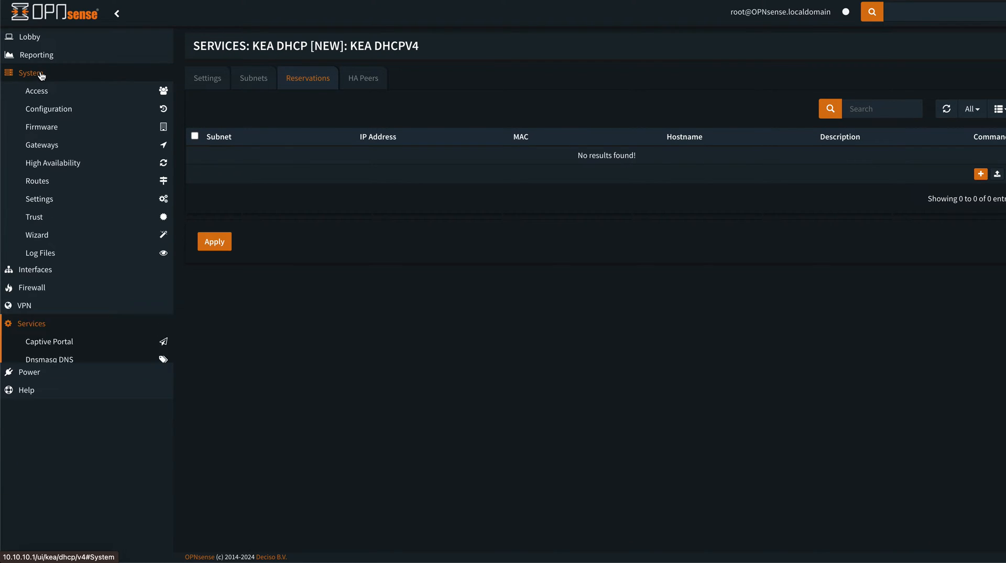
pyautogui.click(48, 109)
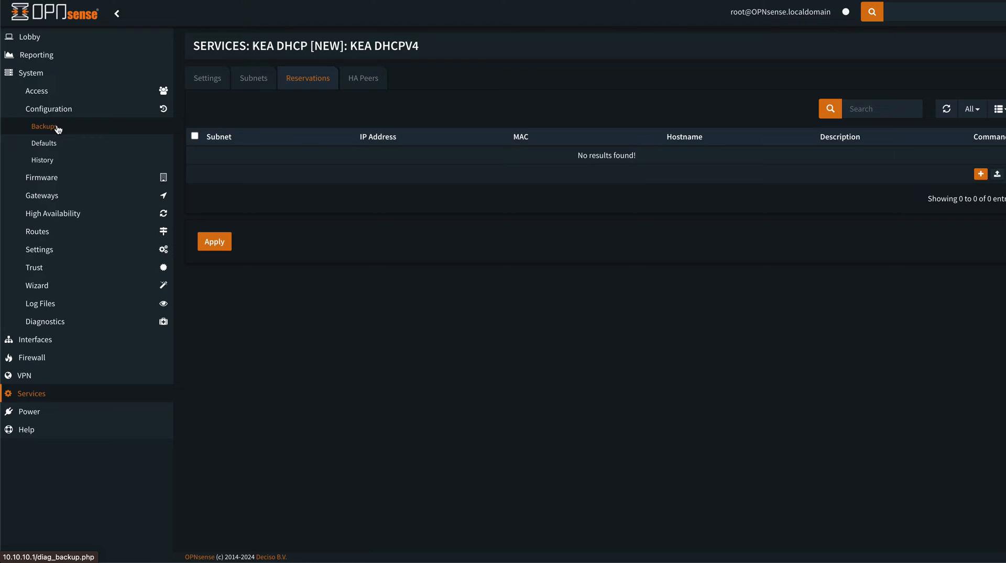
pyautogui.click(44, 126)
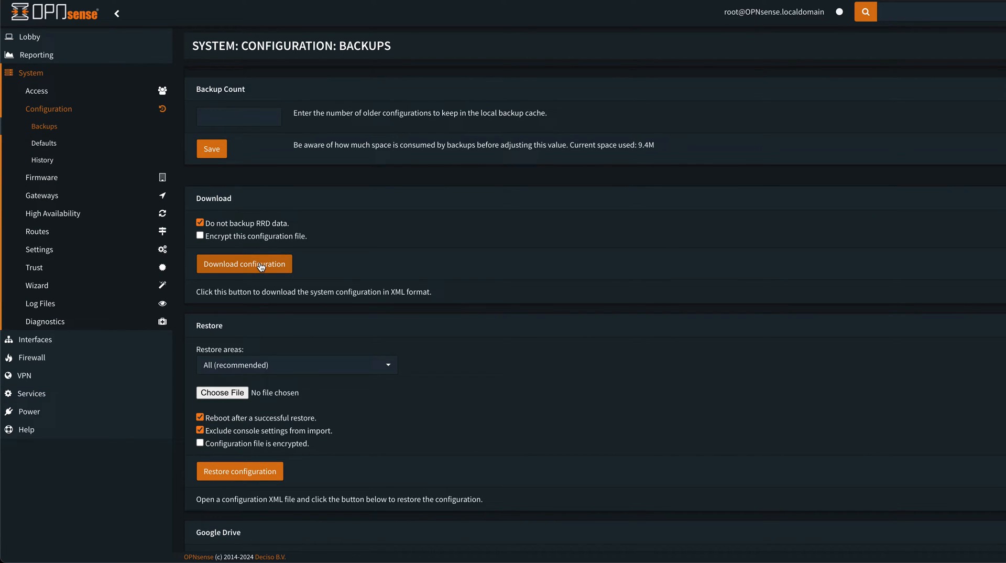
pyautogui.click(243, 263)
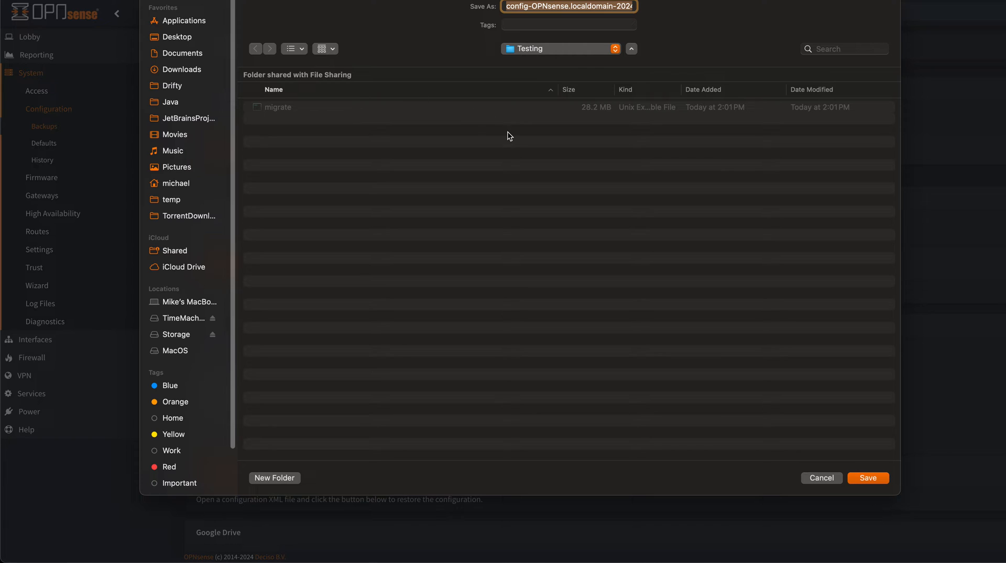
pyautogui.write('con.xml')
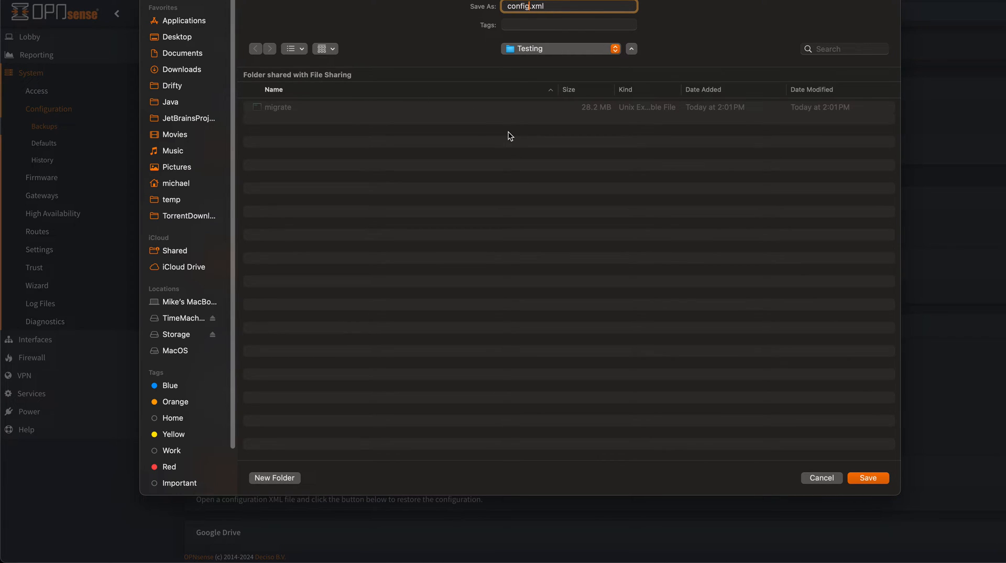
pyautogui.click(868, 477)
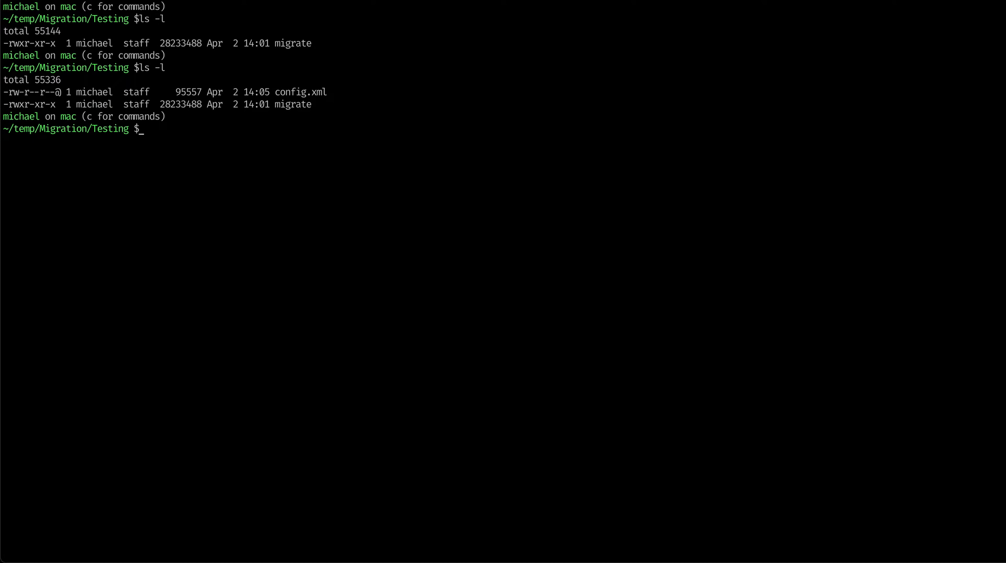
# Run ./migrate to produce new_config.xml and list it beside config.xml and migrate.
pyautogui.write('mig')
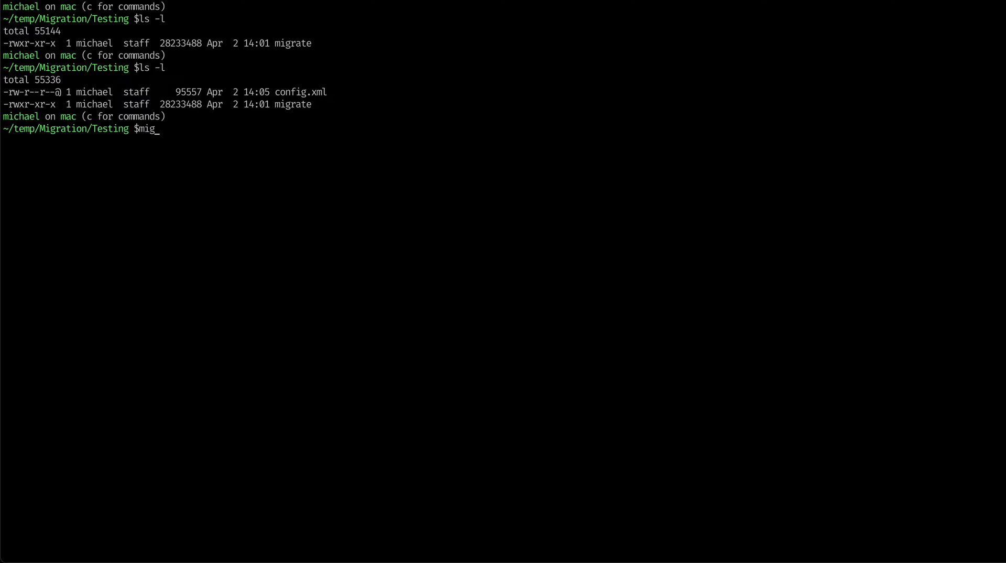
pyautogui.write('rate')
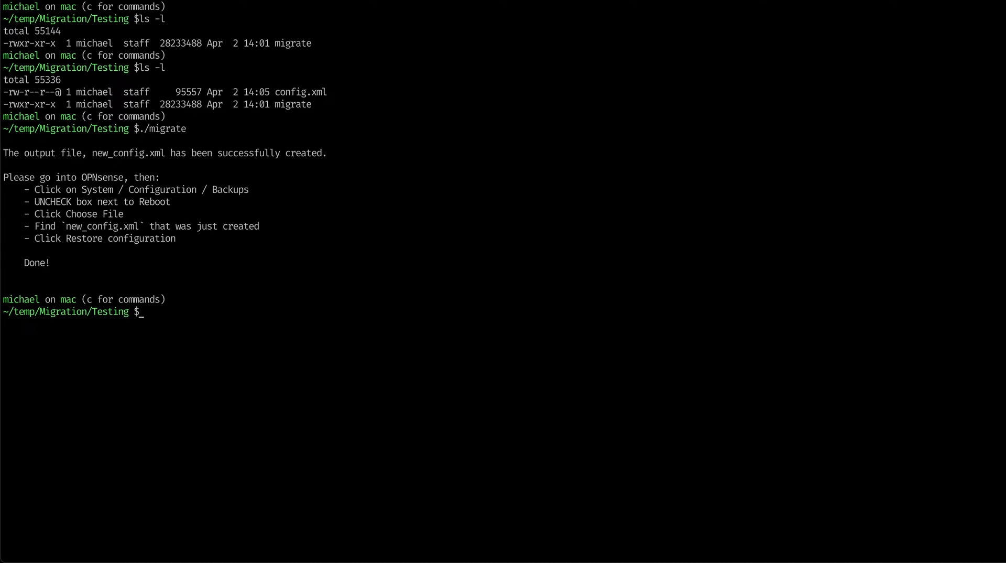
pyautogui.write('ls -l')
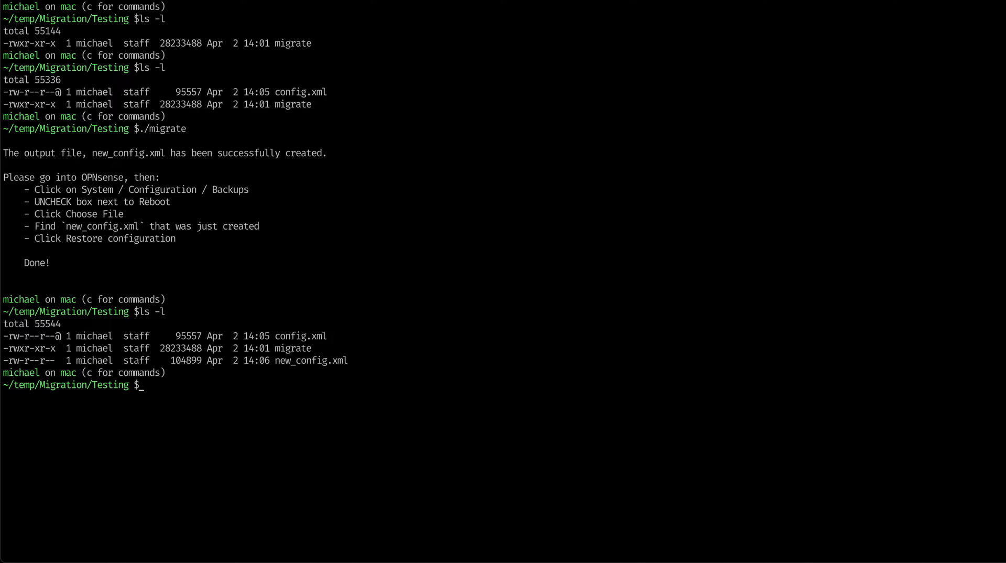
pyautogui.moveTo(313, 355)
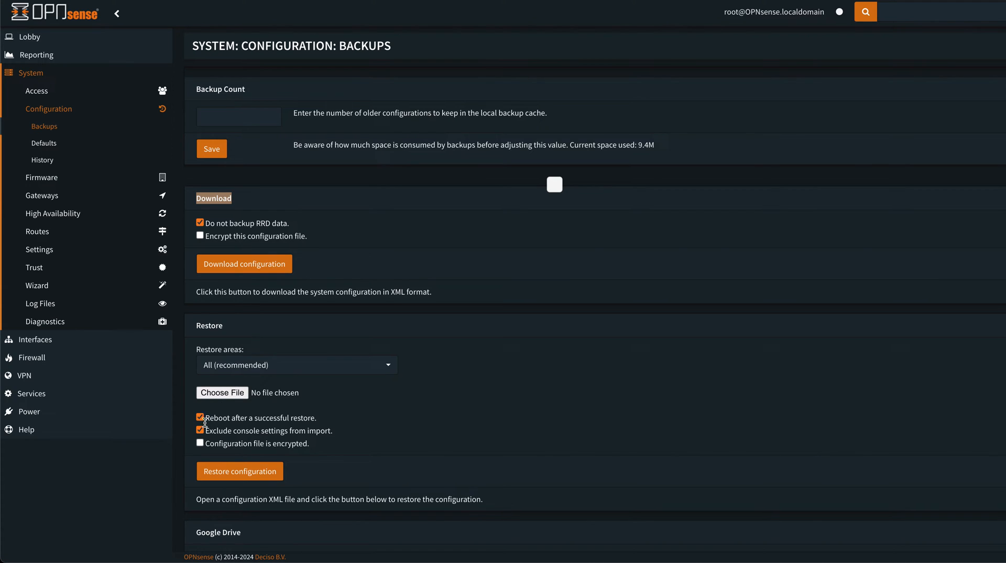
# Restore the configuration from new_config.xml with 'Reboot after a successful restore' unchecked.
pyautogui.click(199, 417)
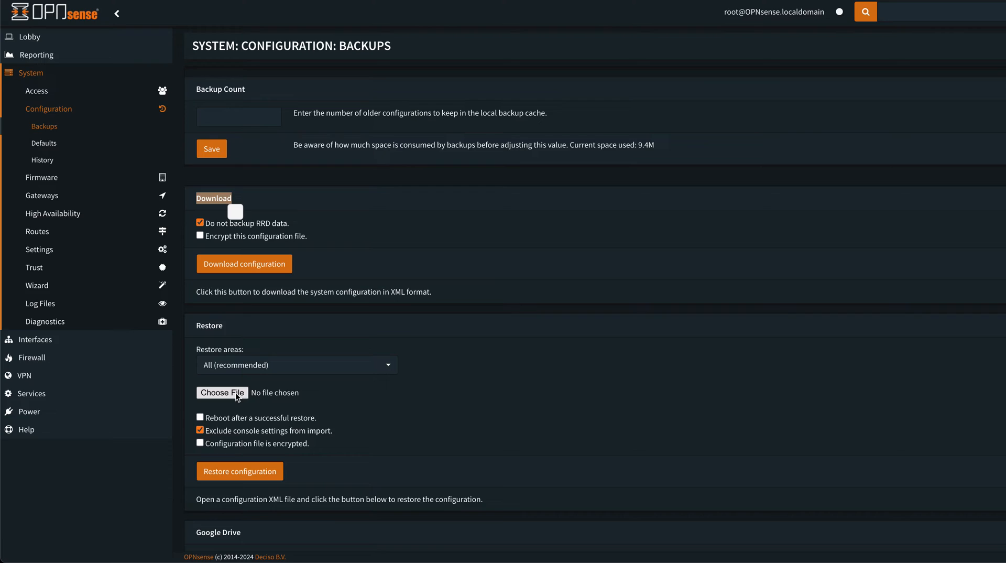
pyautogui.click(222, 392)
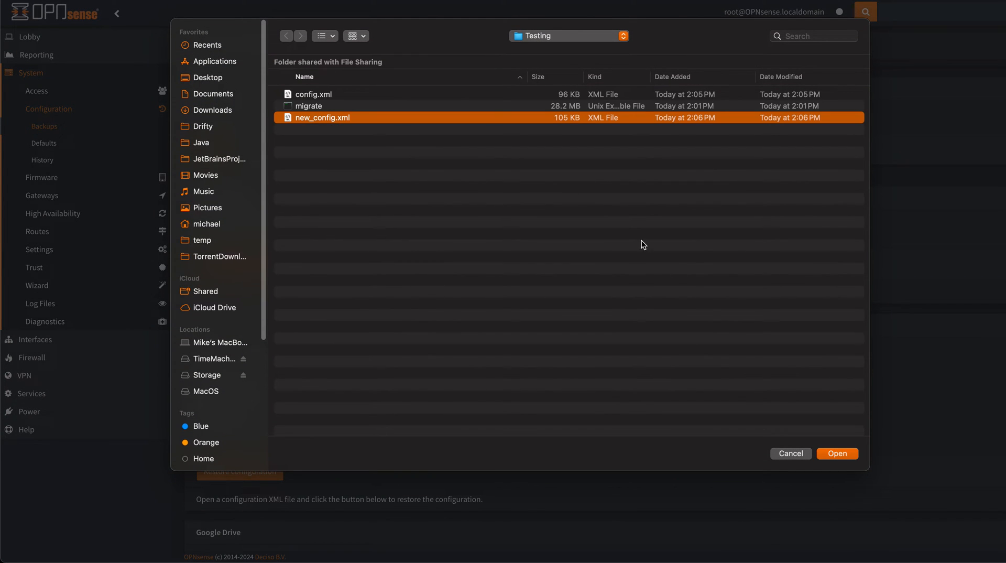
pyautogui.click(836, 453)
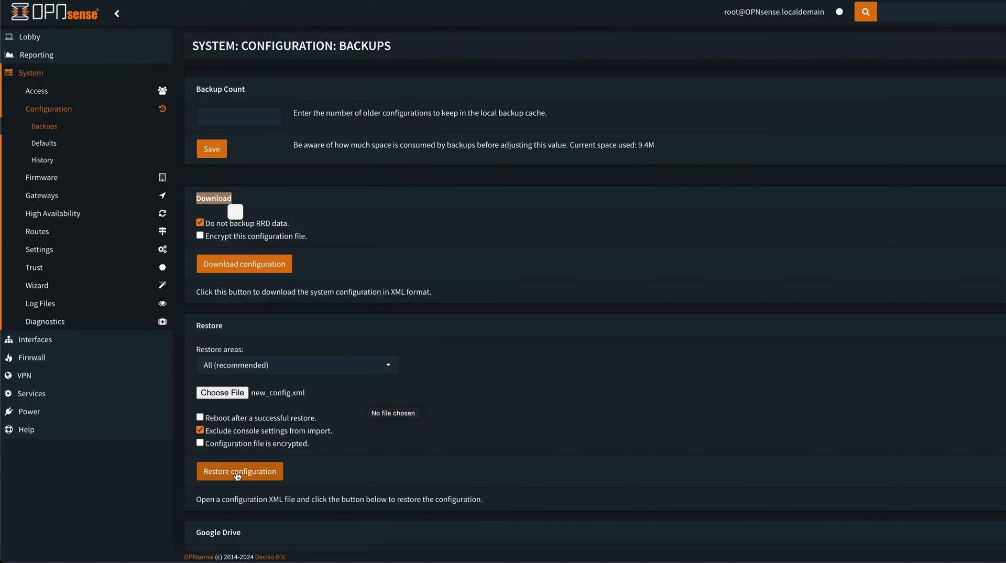
pyautogui.click(239, 470)
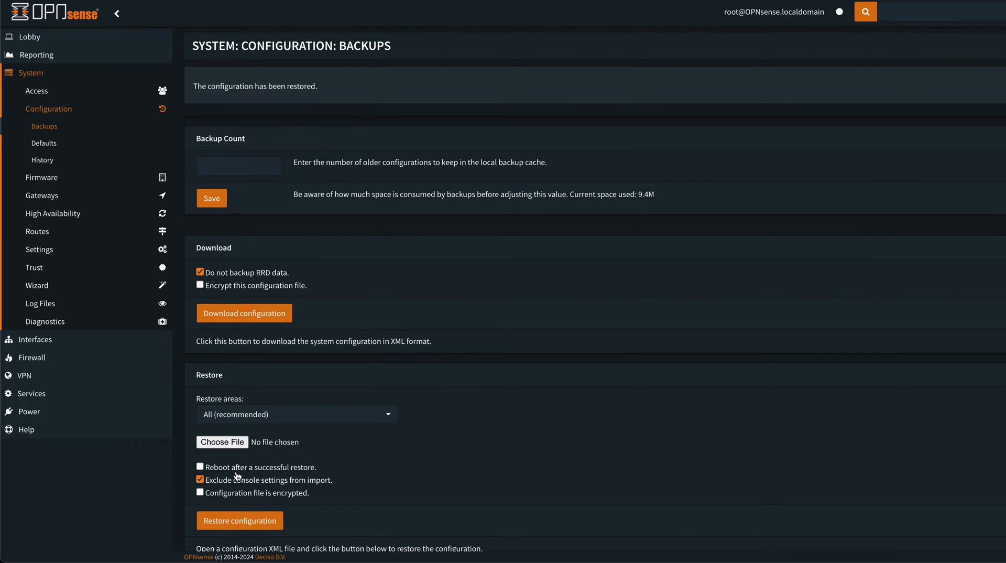
pyautogui.moveTo(44, 396)
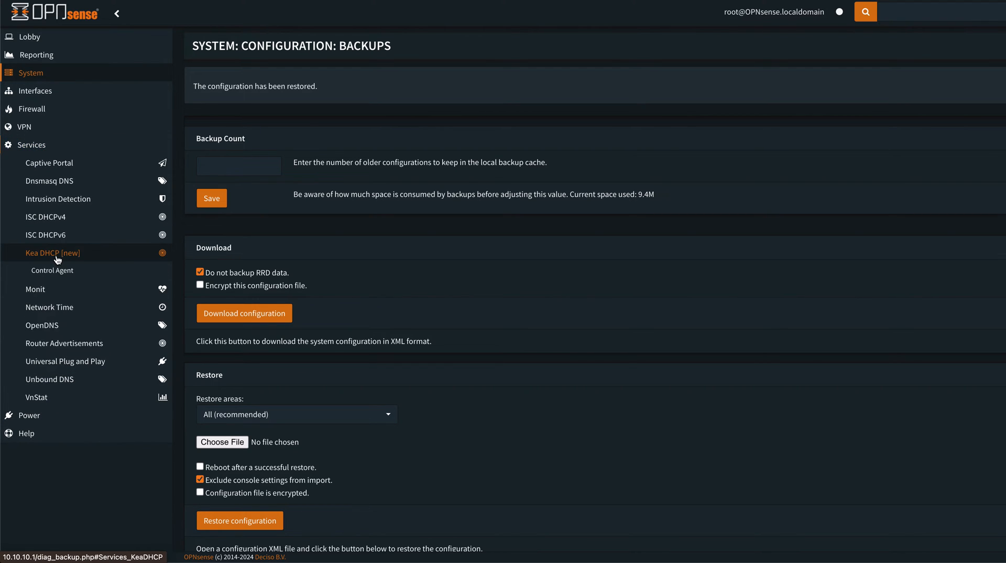
# Show the Kea DHCPv4 reservations now listing 27 migrated entries across the three subnets.
pyautogui.click(51, 252)
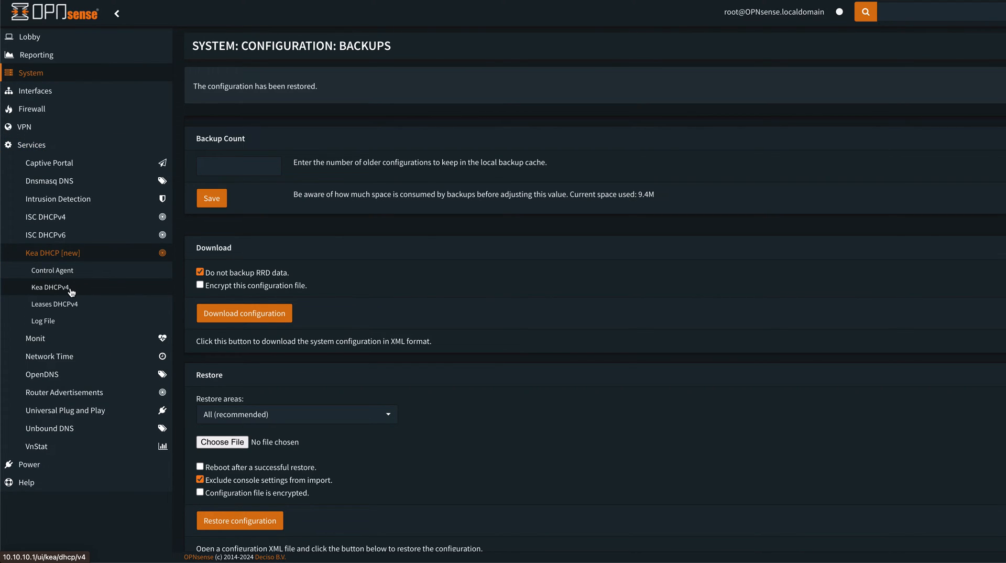
pyautogui.click(50, 287)
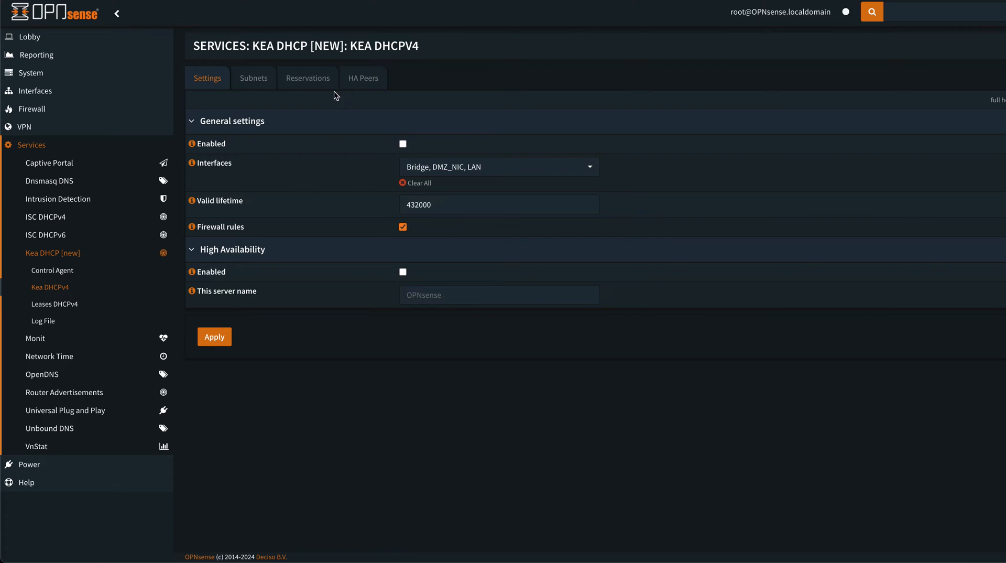
pyautogui.click(308, 77)
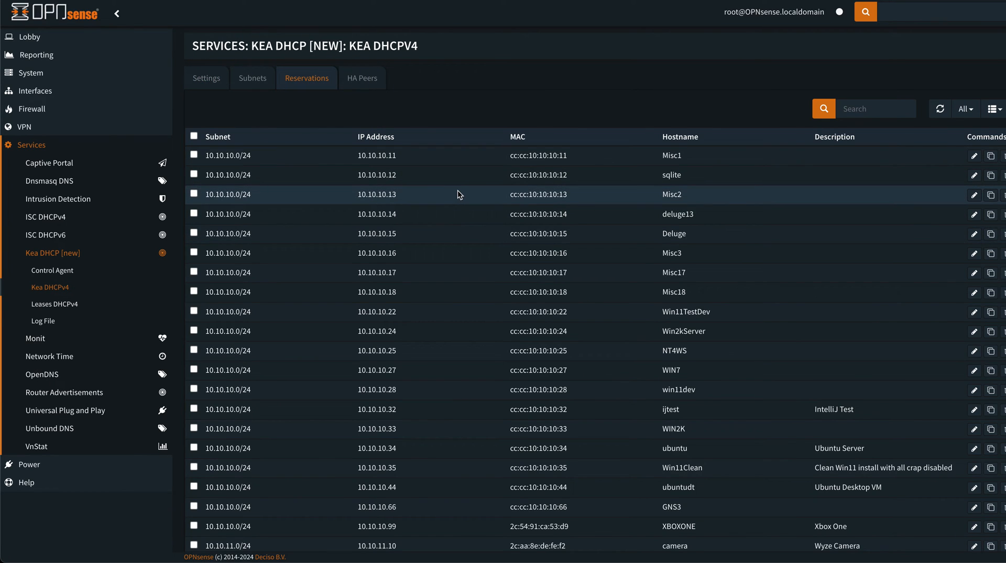
pyautogui.moveTo(266, 155)
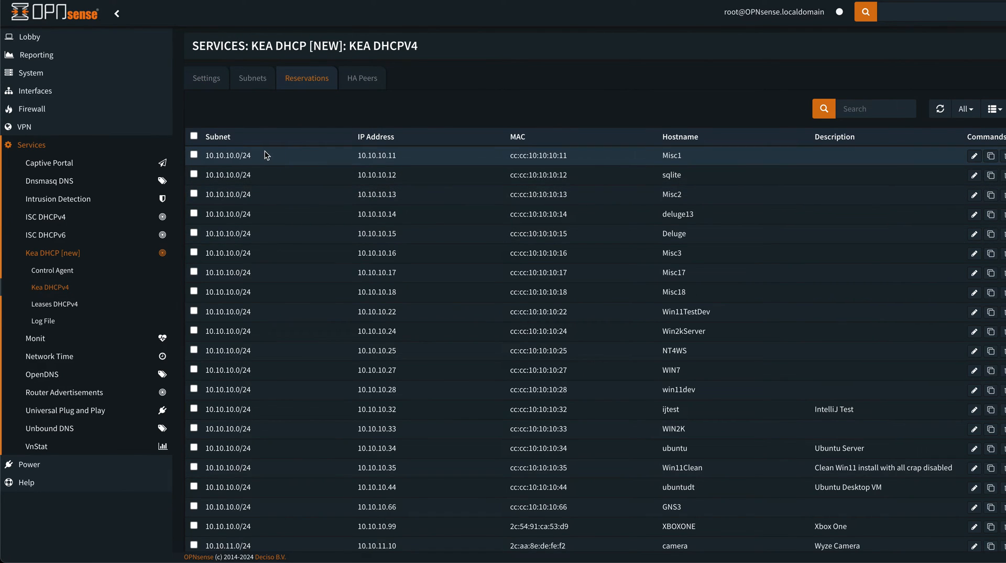
pyautogui.scroll(-3)
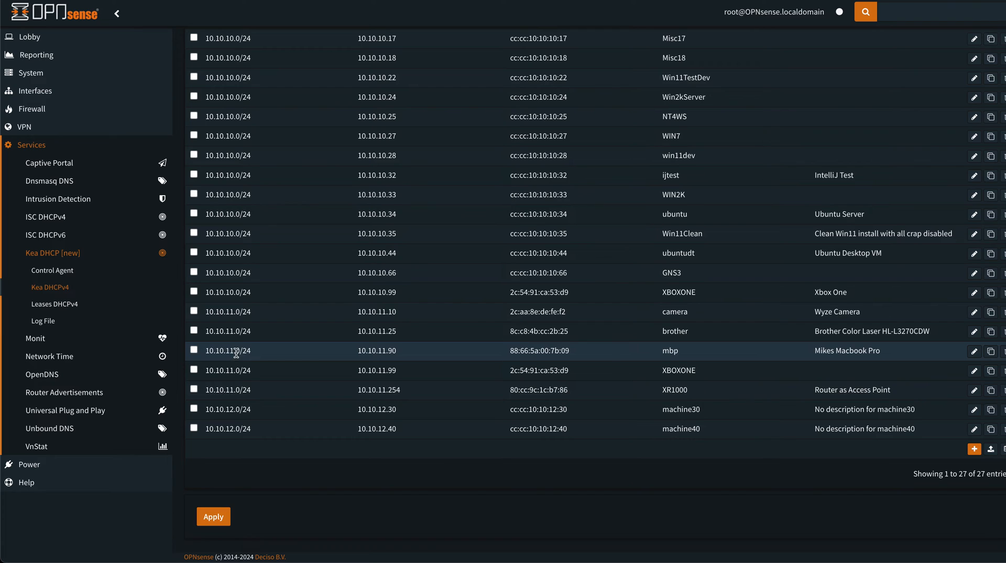
pyautogui.moveTo(323, 331)
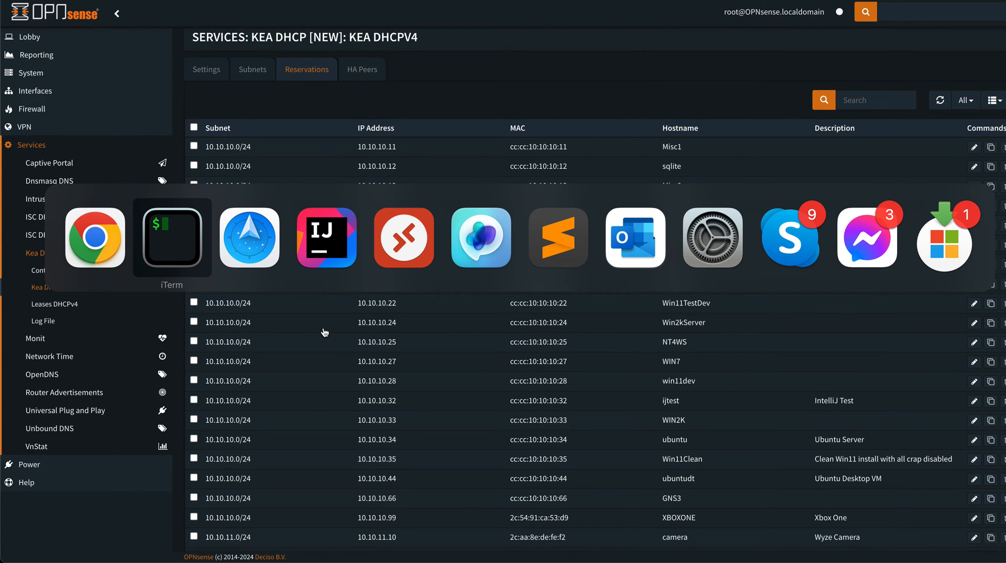
# Remove config.xml, rename .config_no_subnets.xml to config.xml and delete new_config.xml.
pyautogui.click(172, 238)
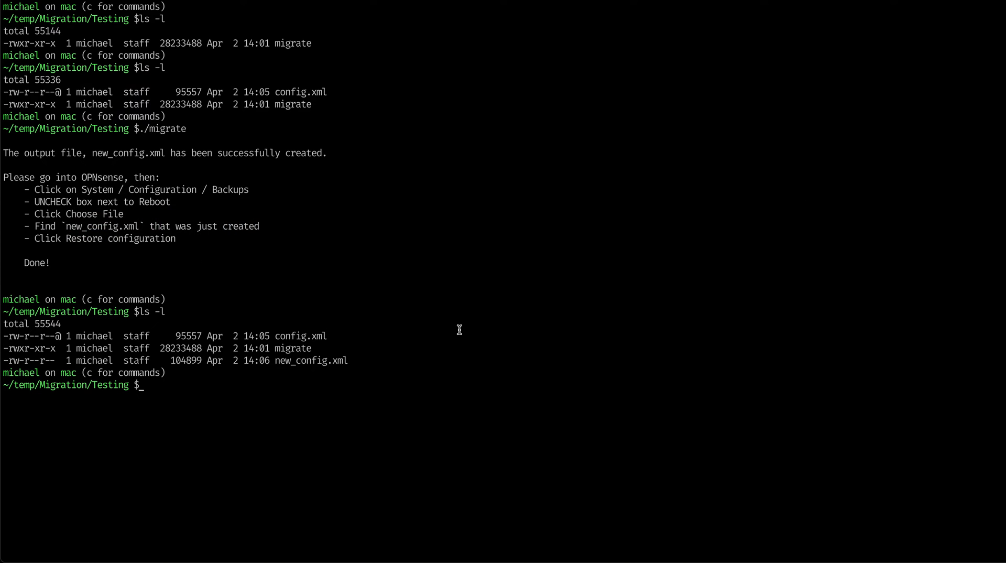
pyautogui.write('ls -la')
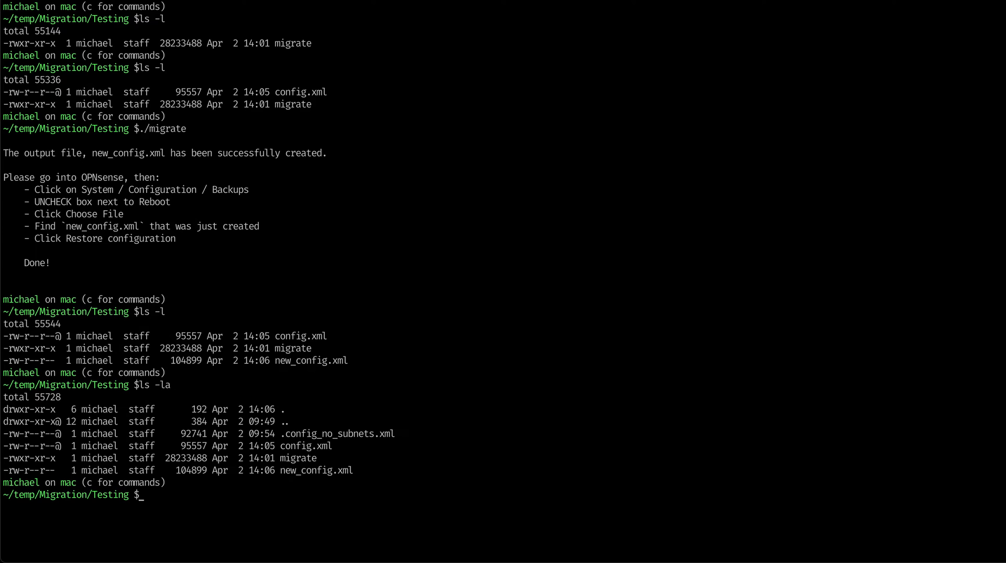
pyautogui.write('rm config.xml')
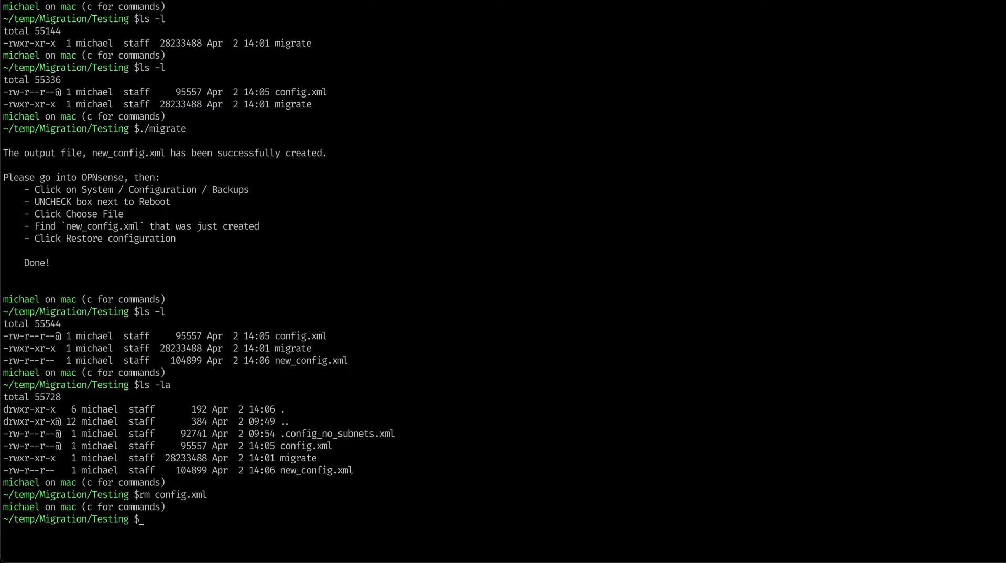
pyautogui.write('mv')
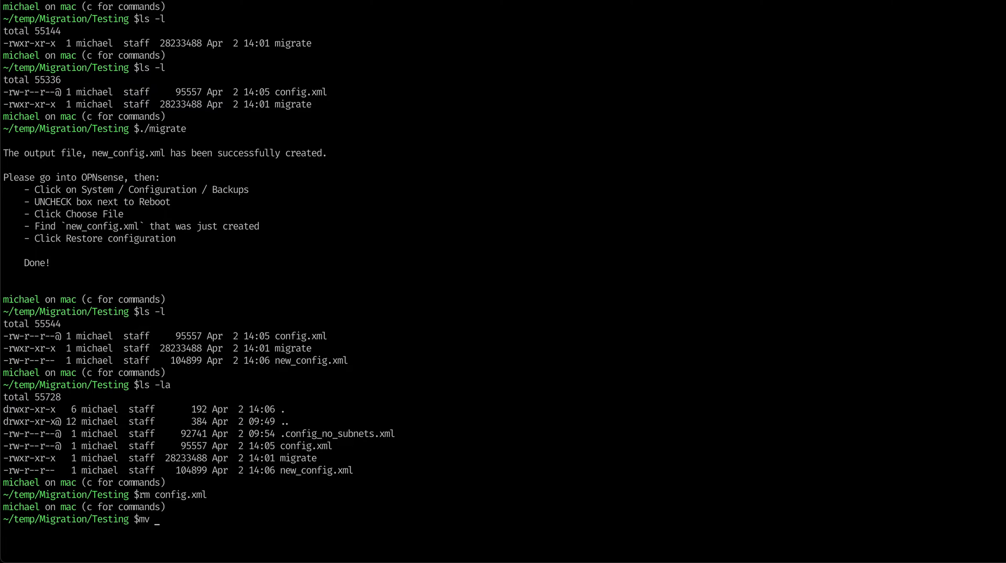
pyautogui.write('.config_no_subnets.xml')
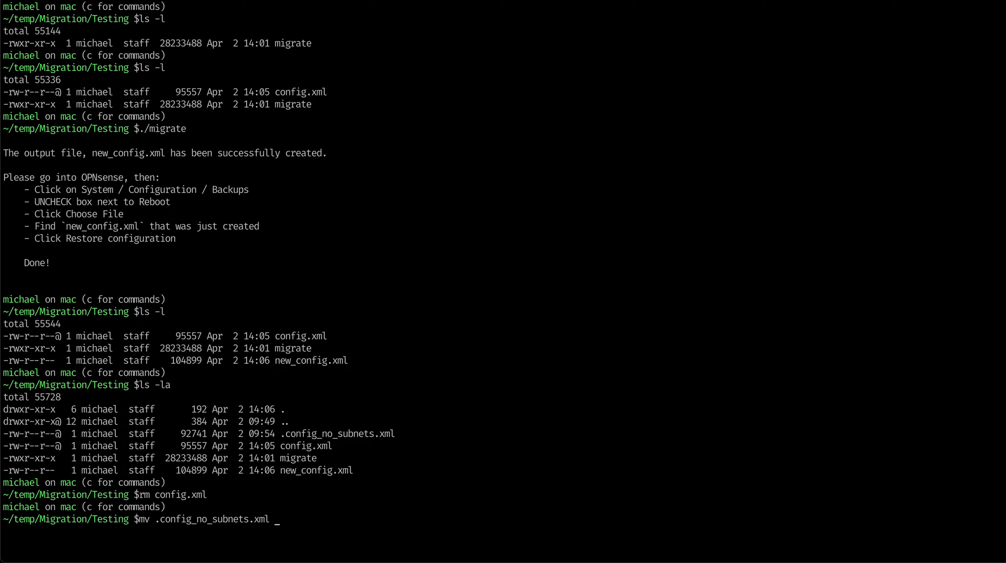
pyautogui.write('config.xml')
pyautogui.write('ls -l')
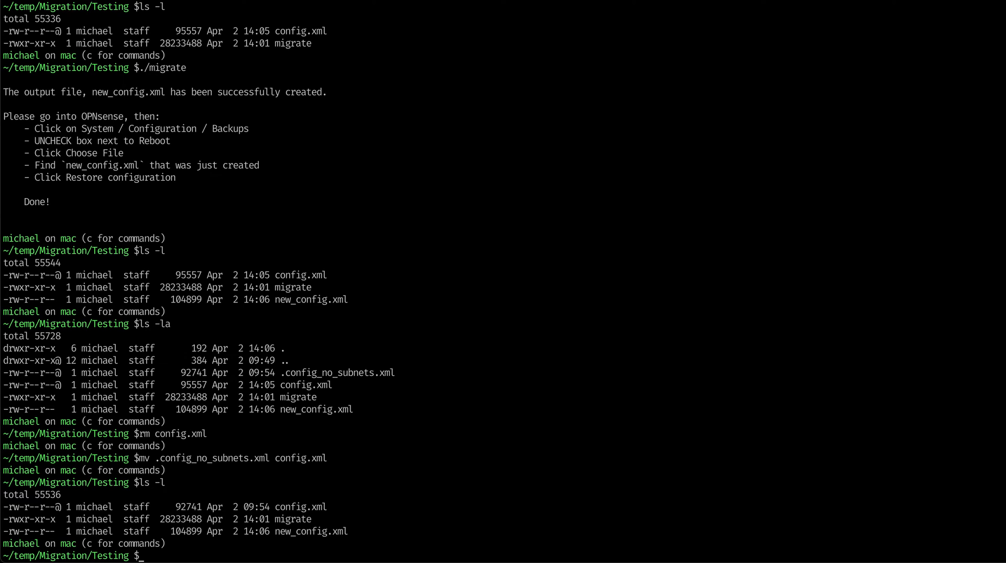
pyautogui.write('rm new_config.xml')
pyautogui.write('ls -l')
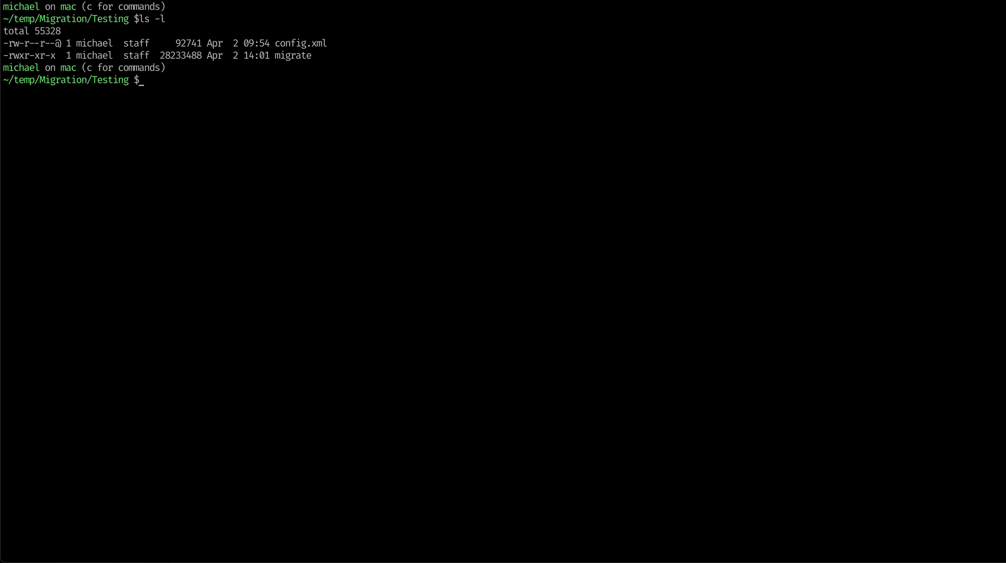
# Run migrate against the no-subnets config.xml to get the 'No Kea subnets found' error.
pyautogui.write('migrate')
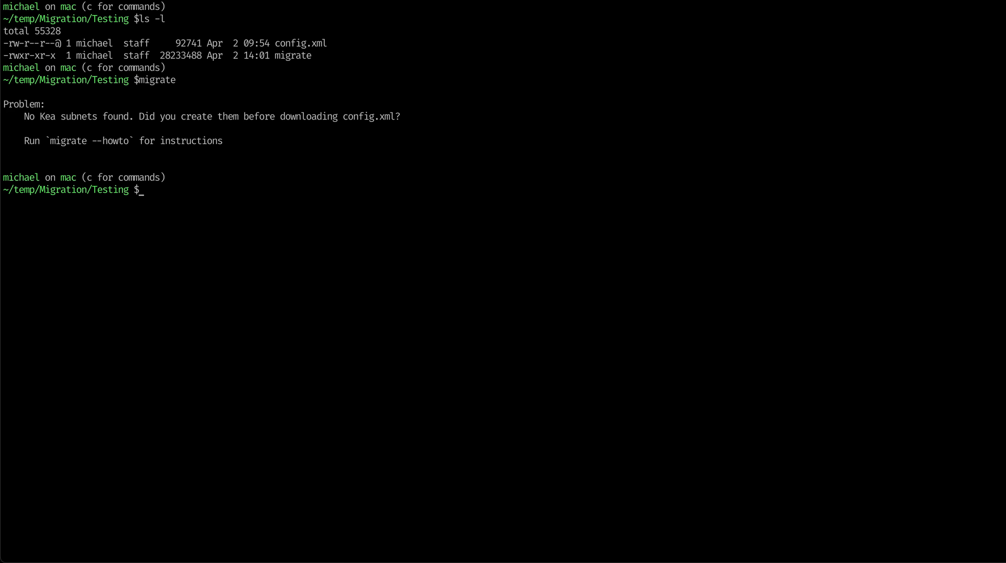
pyautogui.write('migrate')
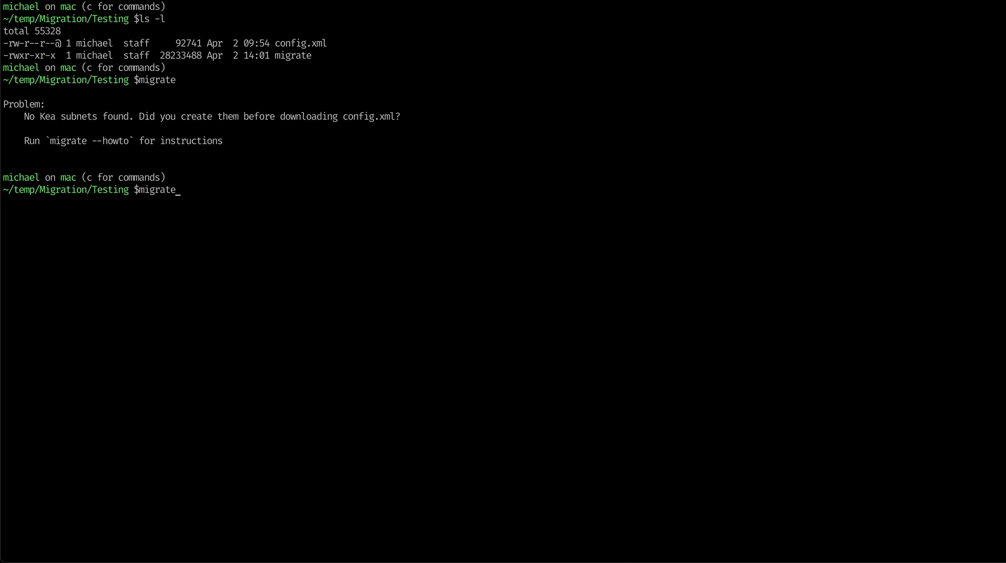